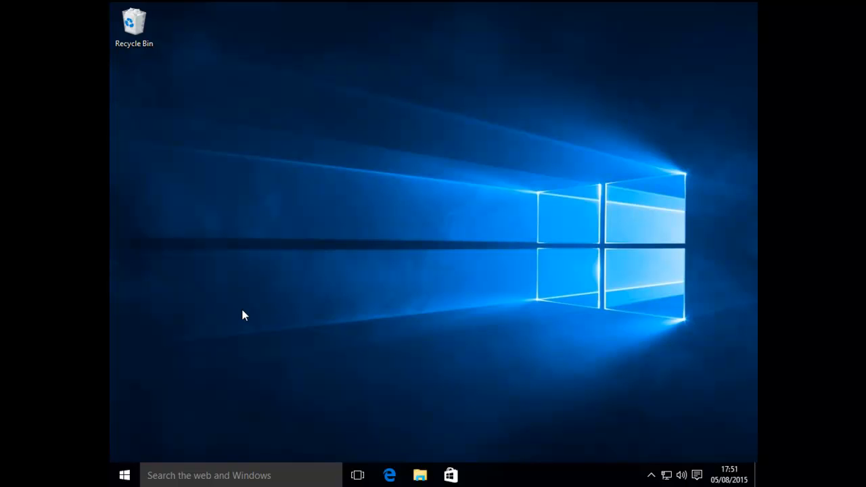
mouse_move(276, 304)
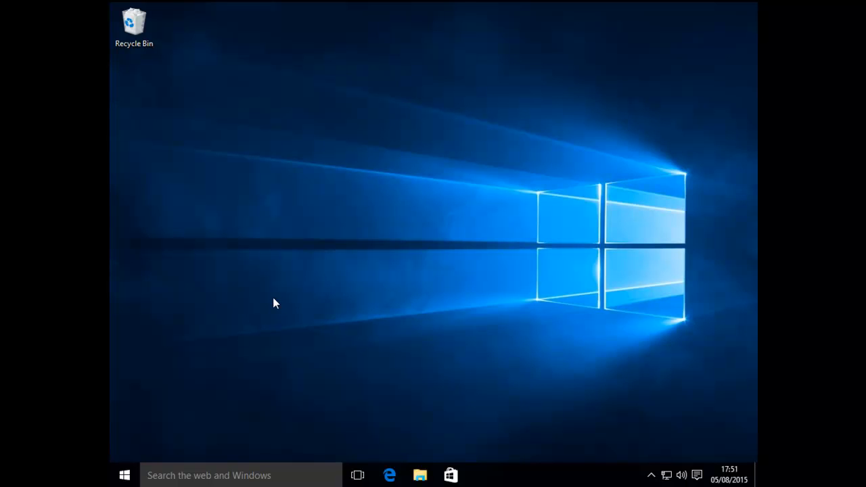
mouse_move(264, 229)
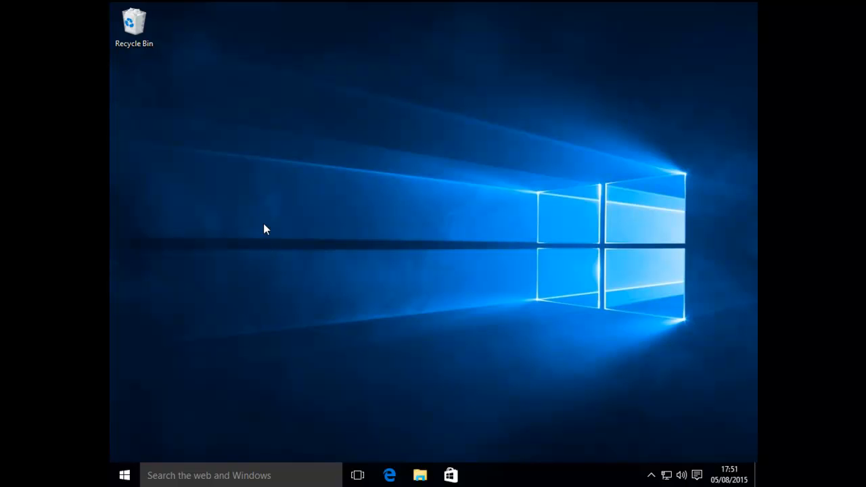
mouse_move(256, 233)
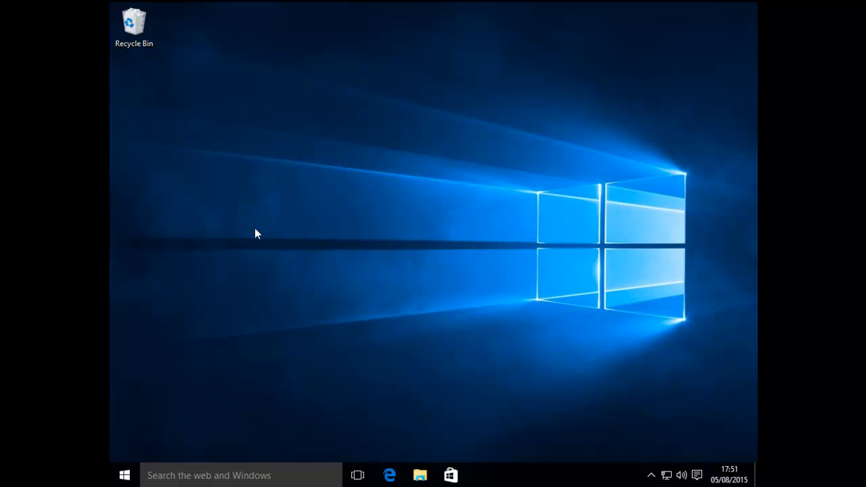
mouse_move(181, 174)
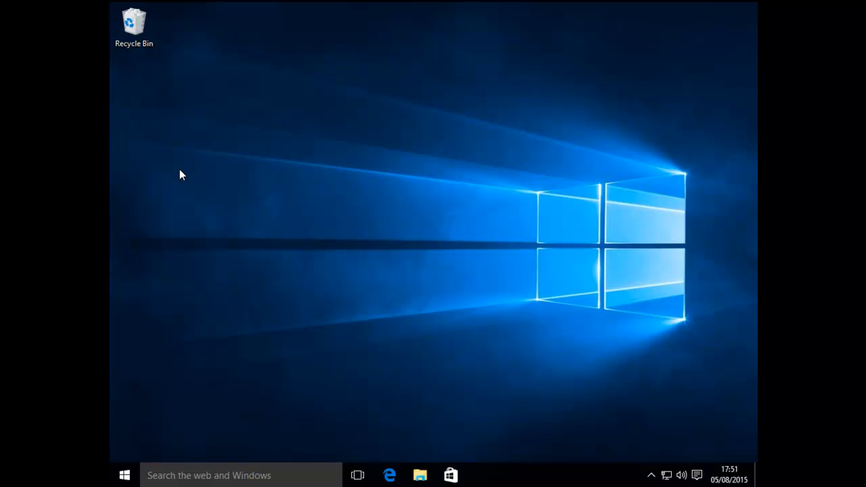
mouse_move(187, 176)
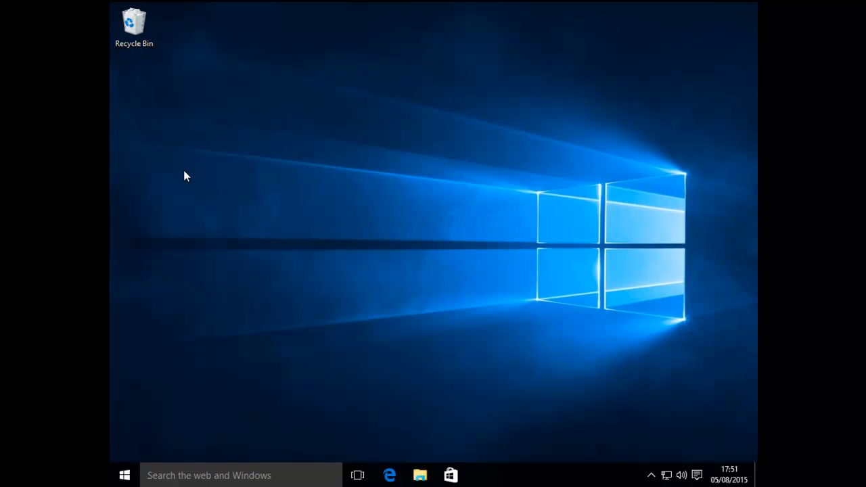
mouse_move(183, 178)
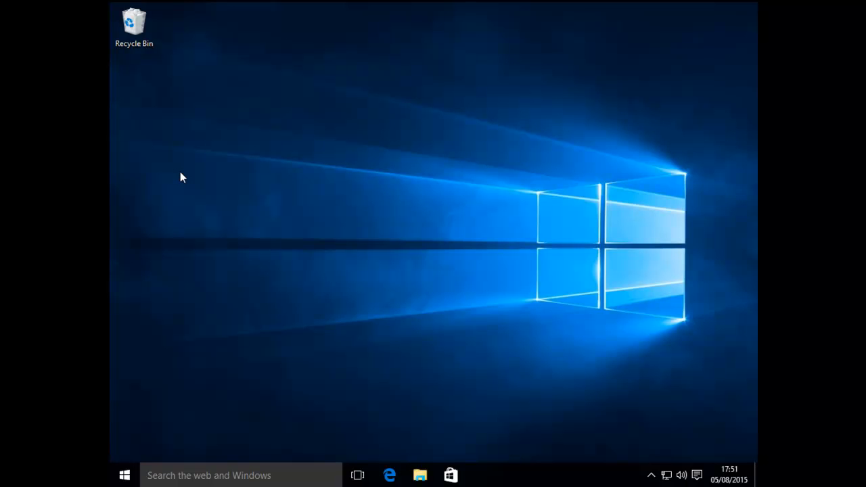
Start a new shortcut from the desktop's New menu, launching the Create Shortcut wizard.
right_click(182, 178)
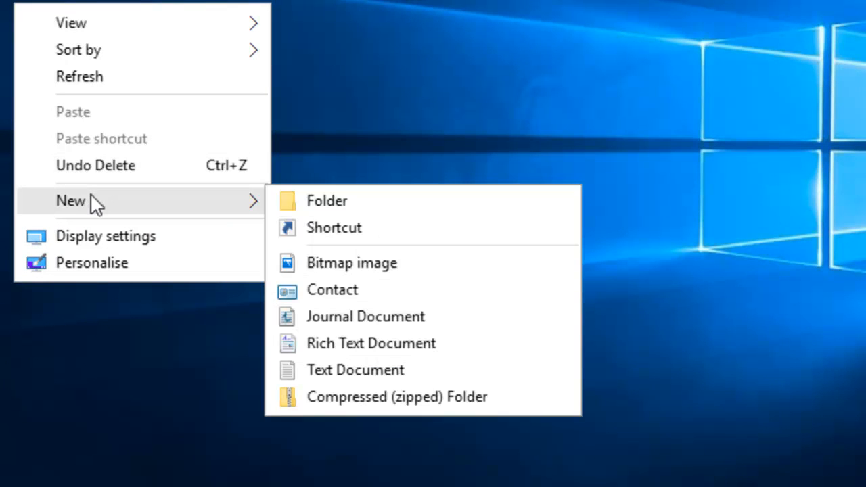
mouse_move(366, 227)
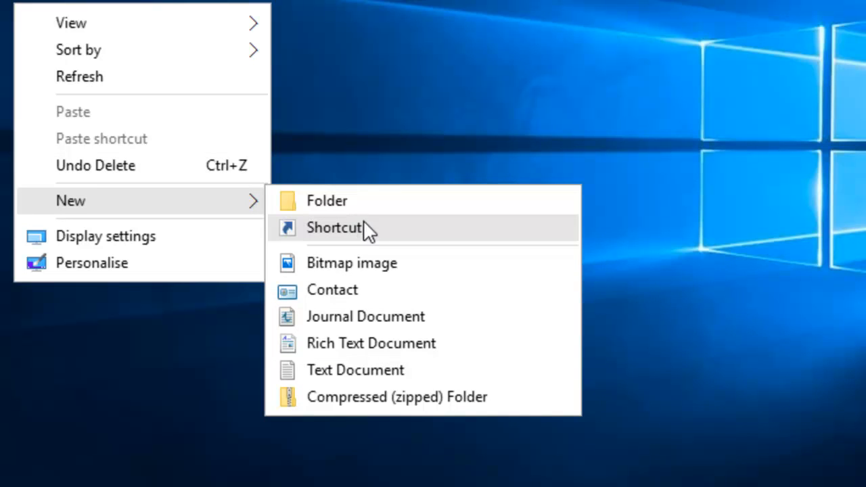
mouse_move(395, 232)
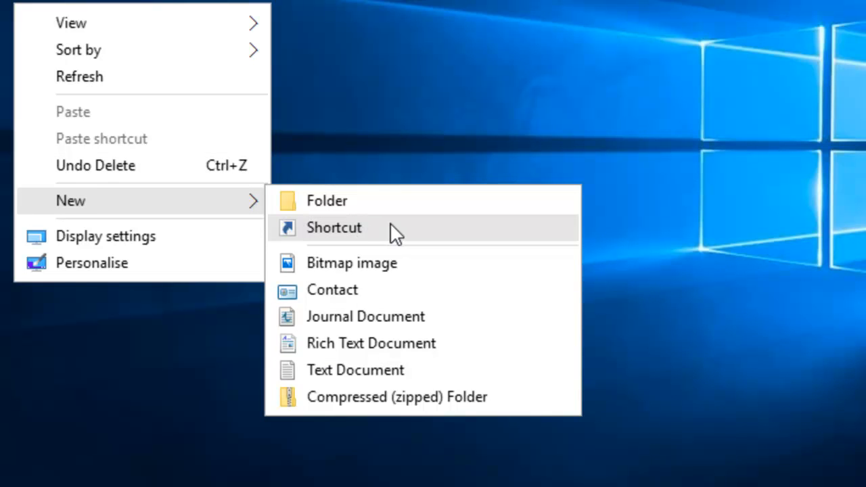
click(333, 227)
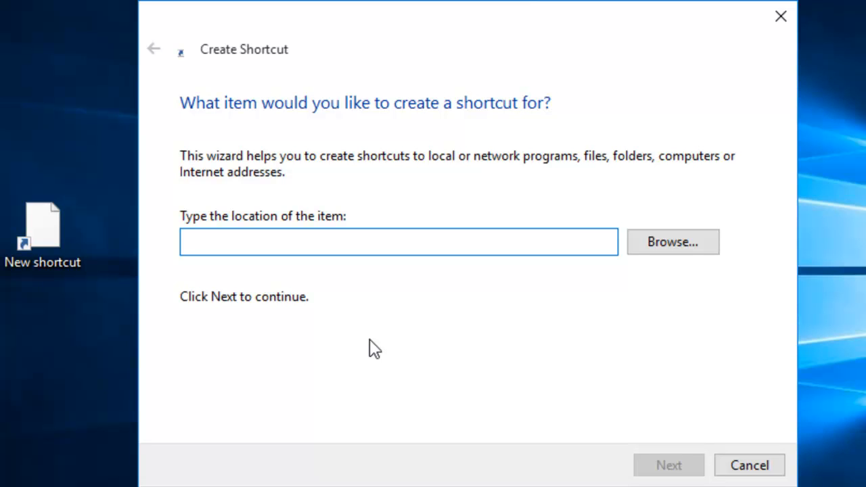
Target the shortcut at c:\program files\internet explorer\iexplore.exe and continue to the naming step.
click(398, 241)
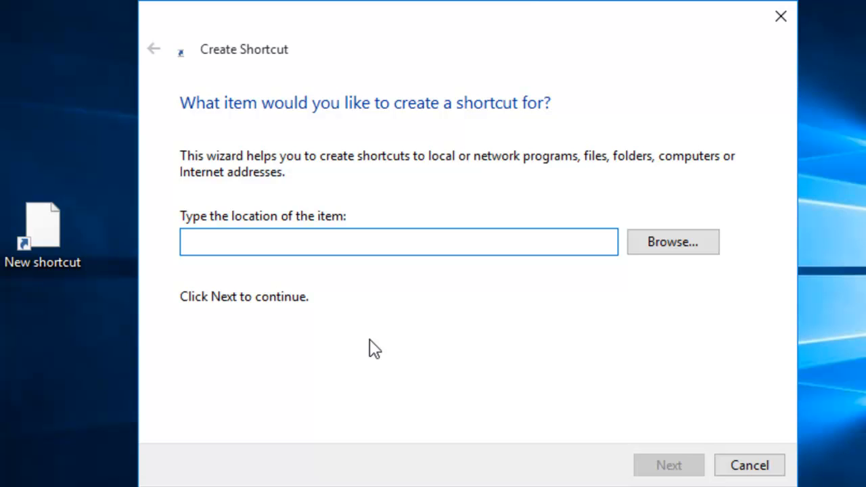
text(c)
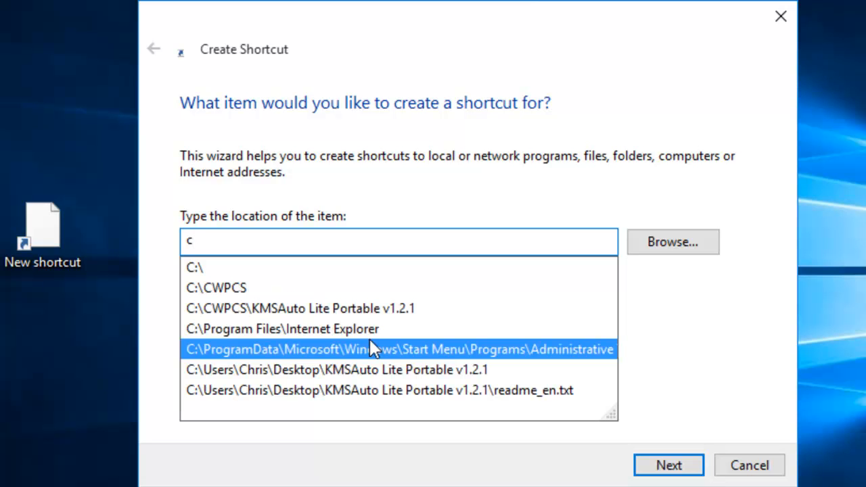
text(:\pr)
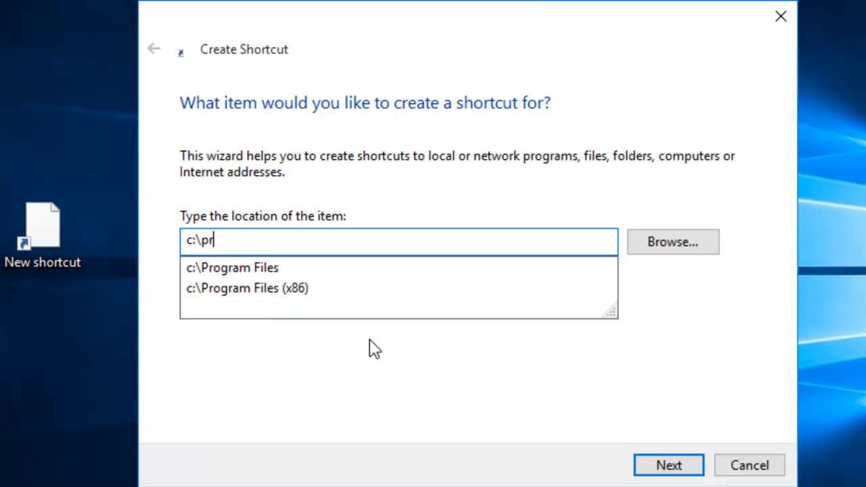
text(ogram files\)
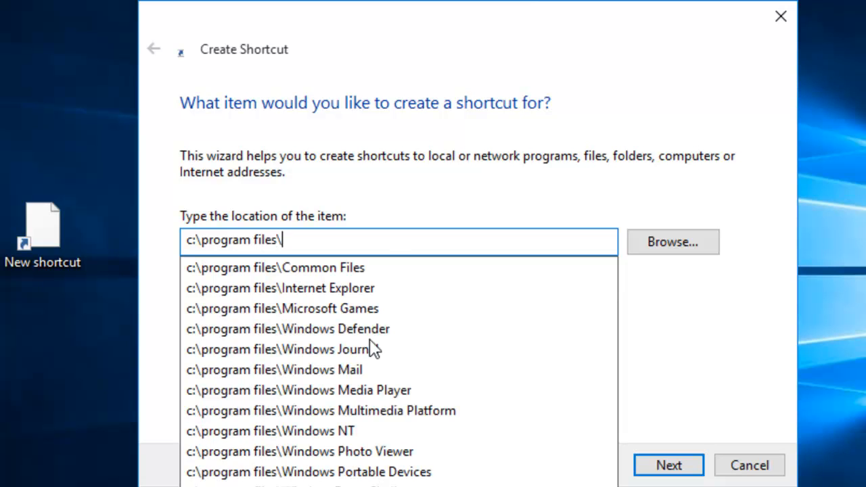
text(internet e)
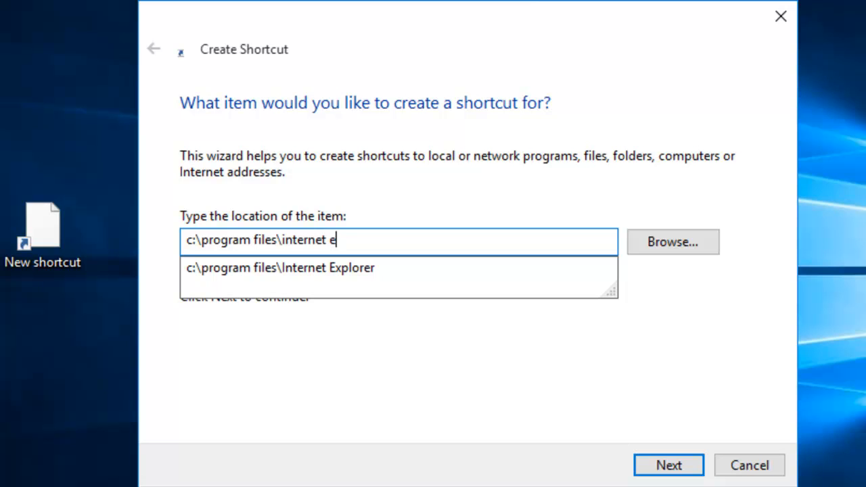
text(xplorer)
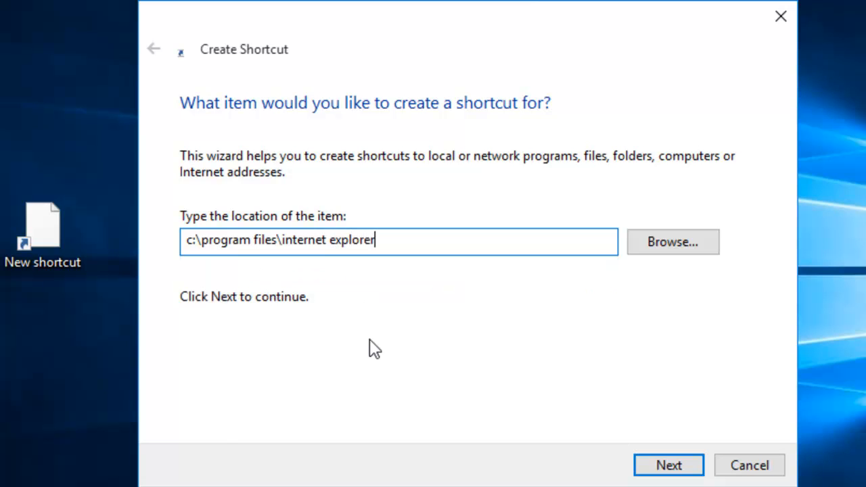
text(\)
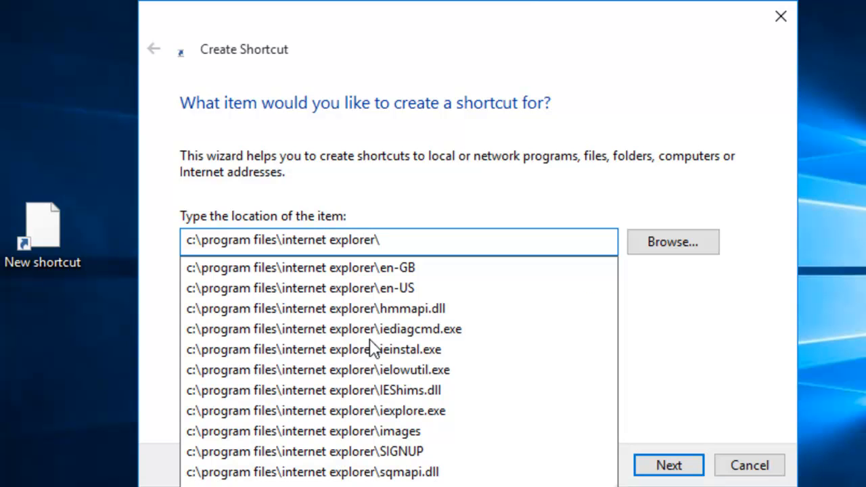
text(i)
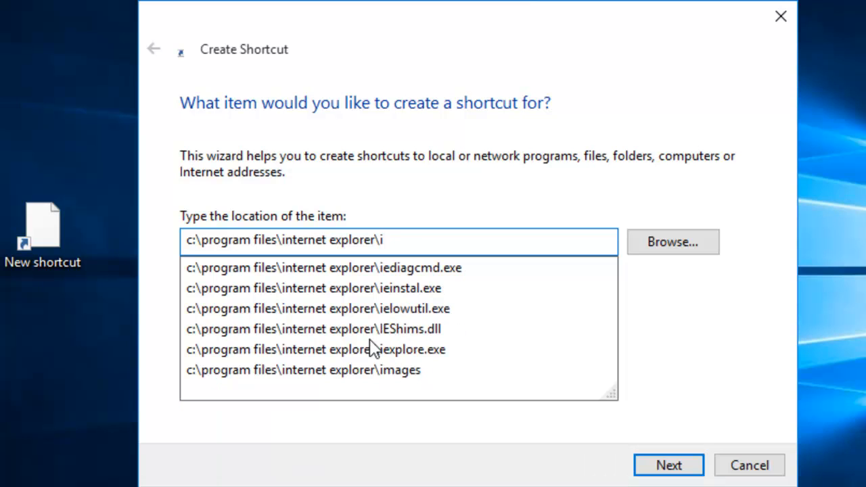
text(ex)
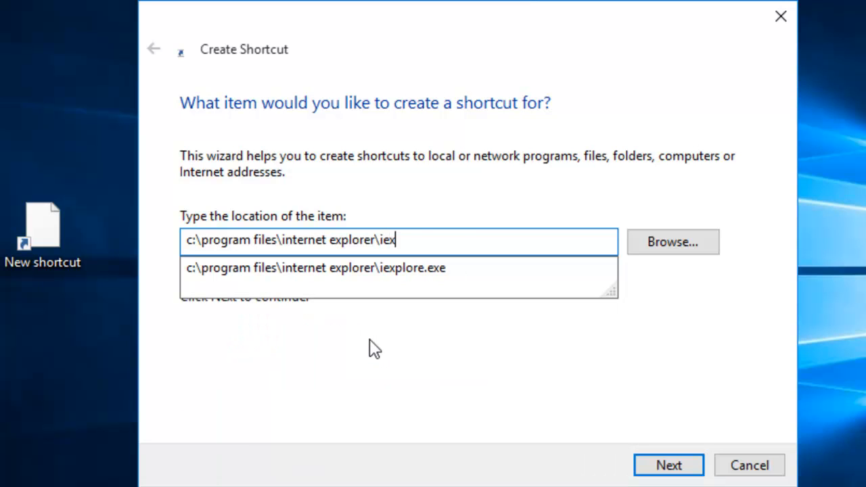
text(p)
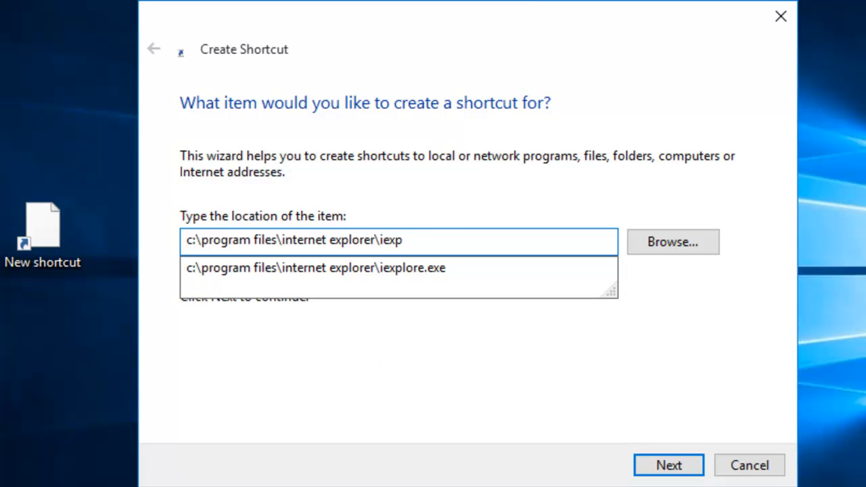
text(lo)
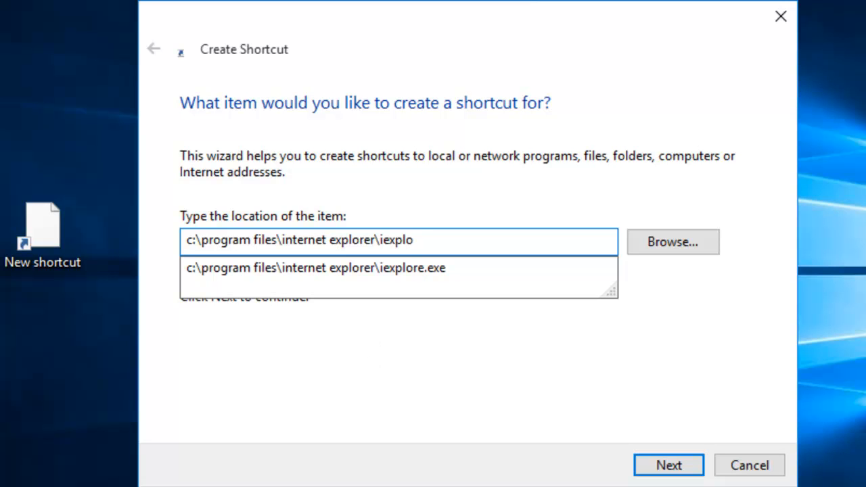
text(re)
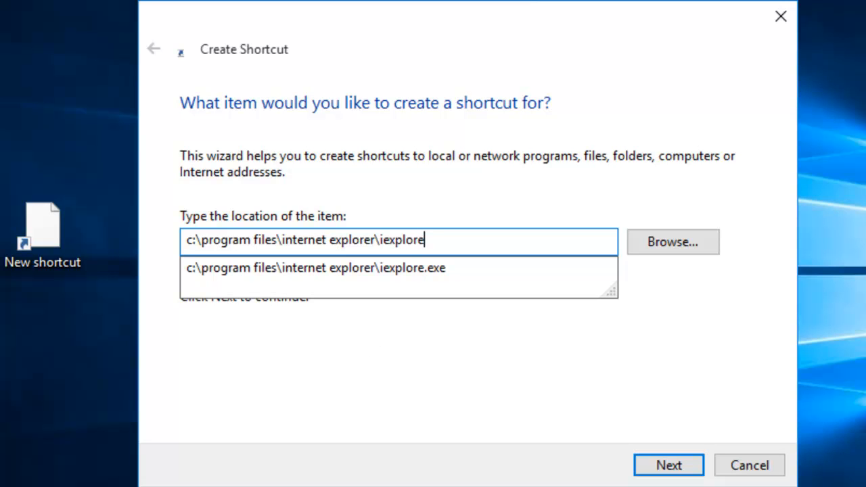
text(.ex)
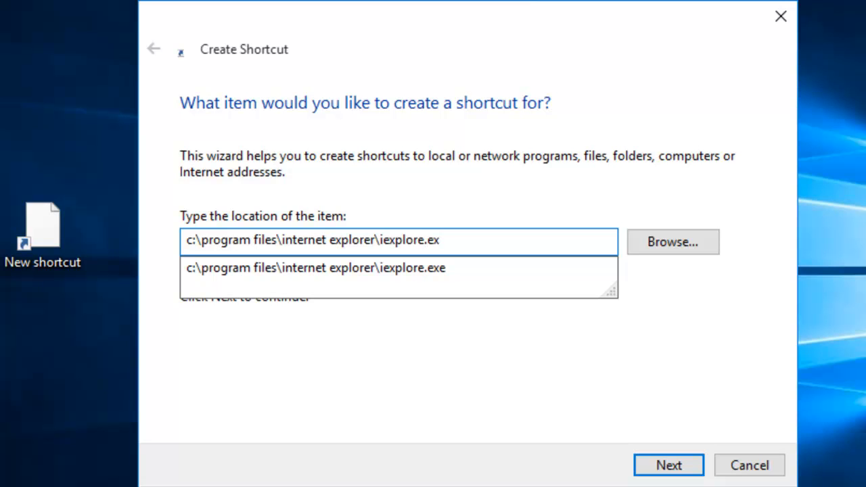
text(e)
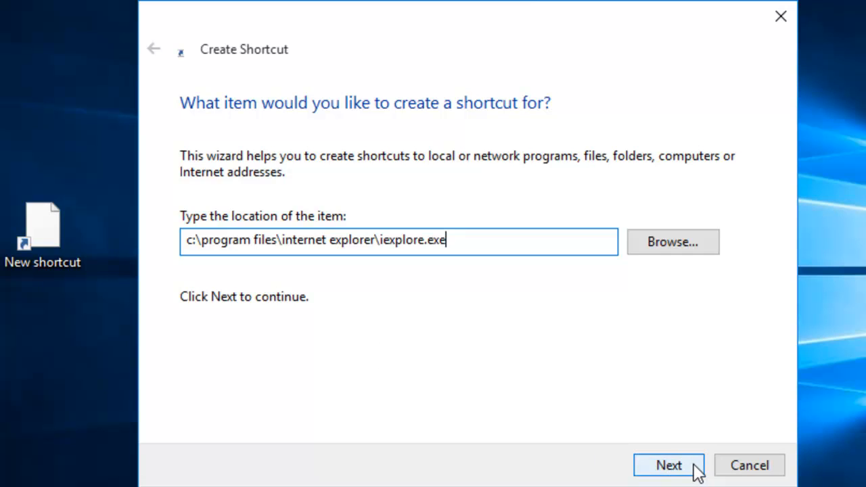
click(669, 466)
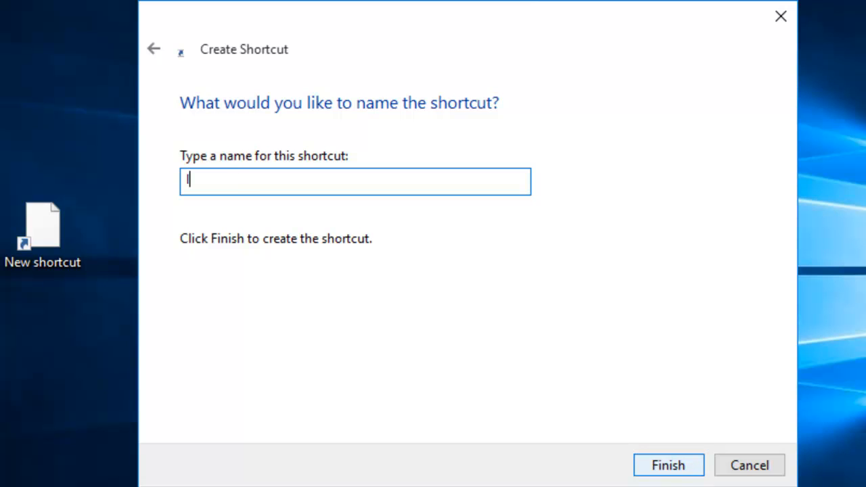
Name the shortcut 'Internet Explorer' and finish, placing it on the desktop.
text(Internet Expl)
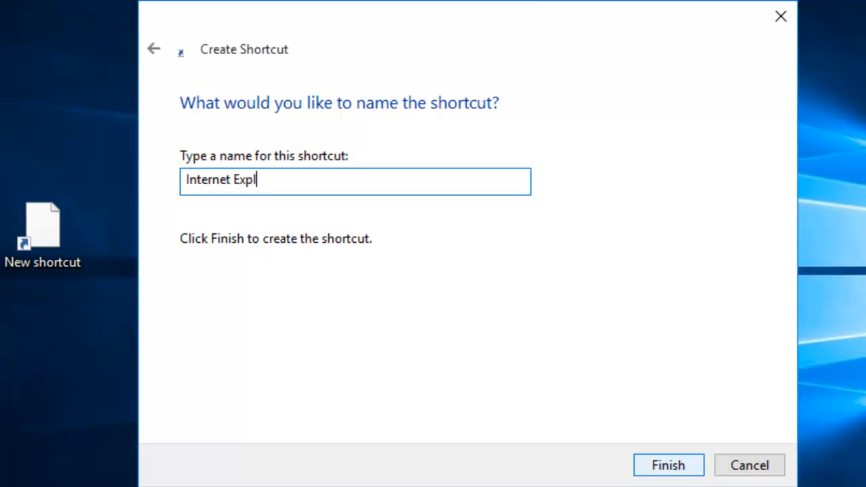
text(orer)
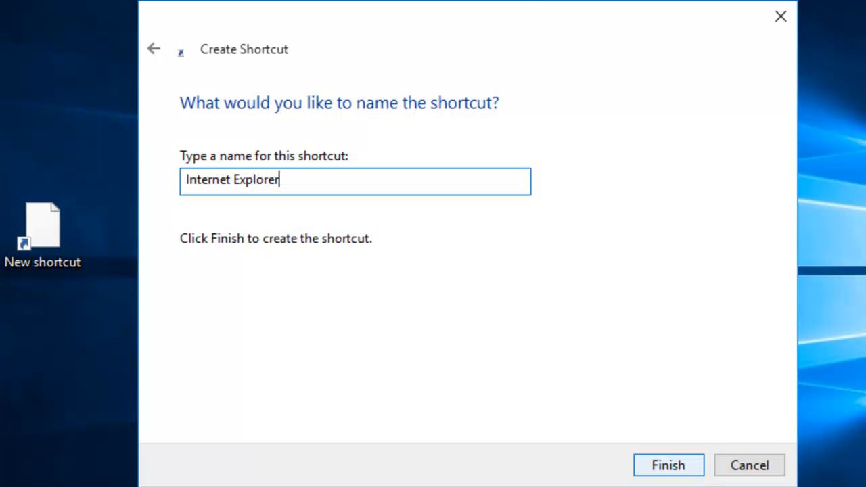
click(669, 466)
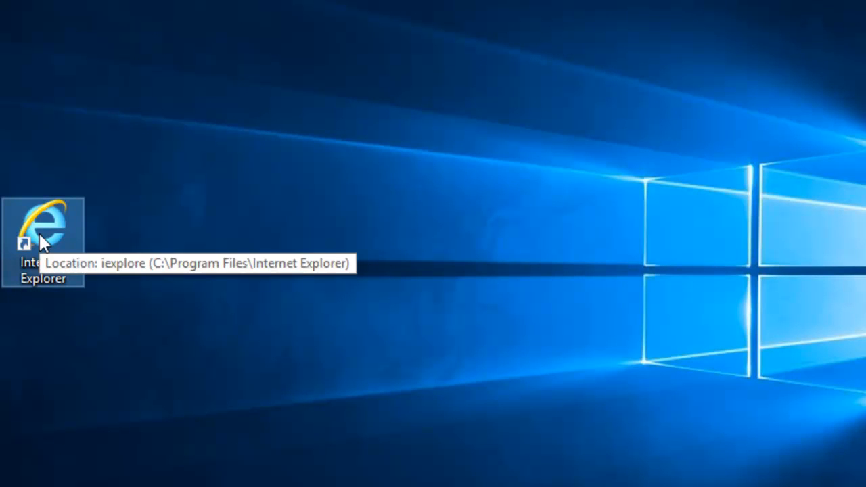
mouse_move(133, 281)
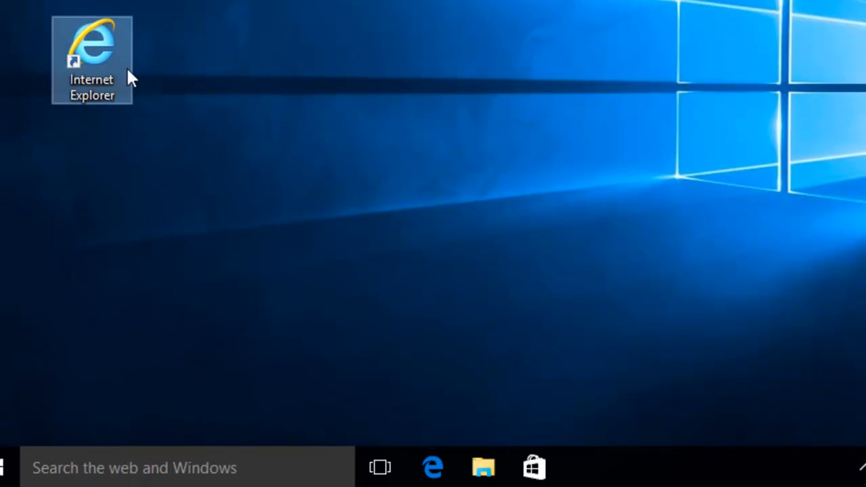
Pin the desktop Internet Explorer shortcut to the taskbar from its context menu.
right_click(92, 54)
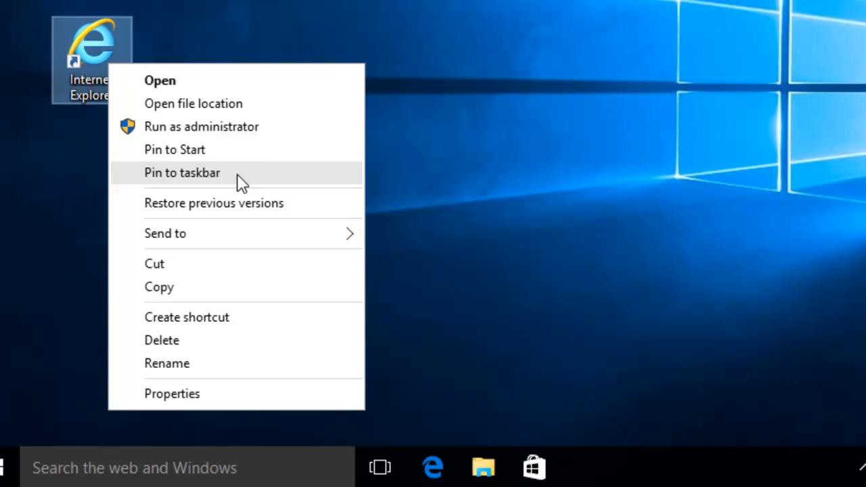
click(181, 173)
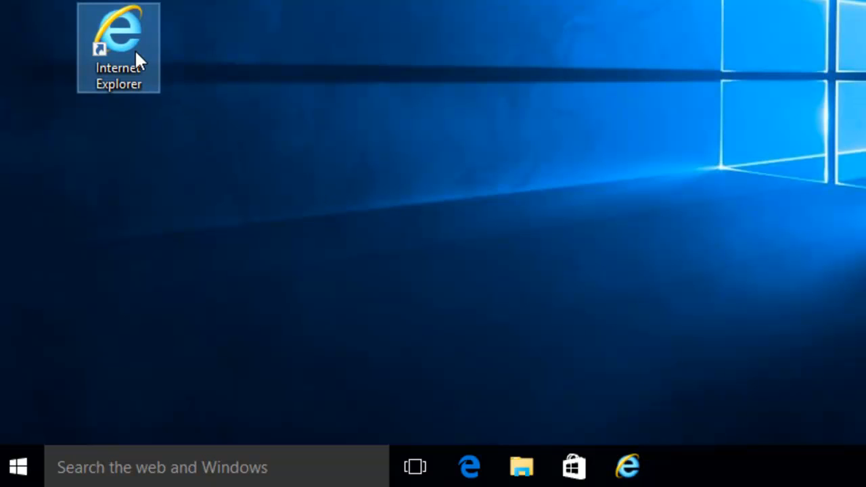
mouse_move(142, 61)
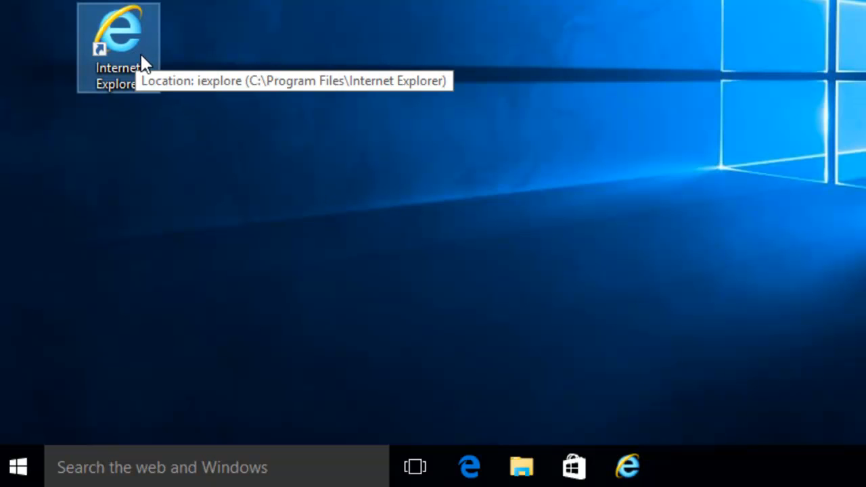
Pin the same Internet Explorer shortcut to Start from its context menu.
right_click(119, 41)
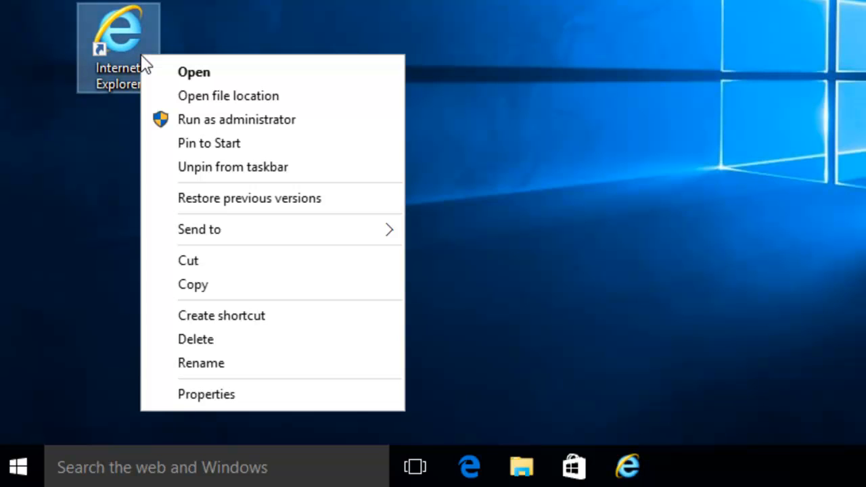
mouse_move(216, 81)
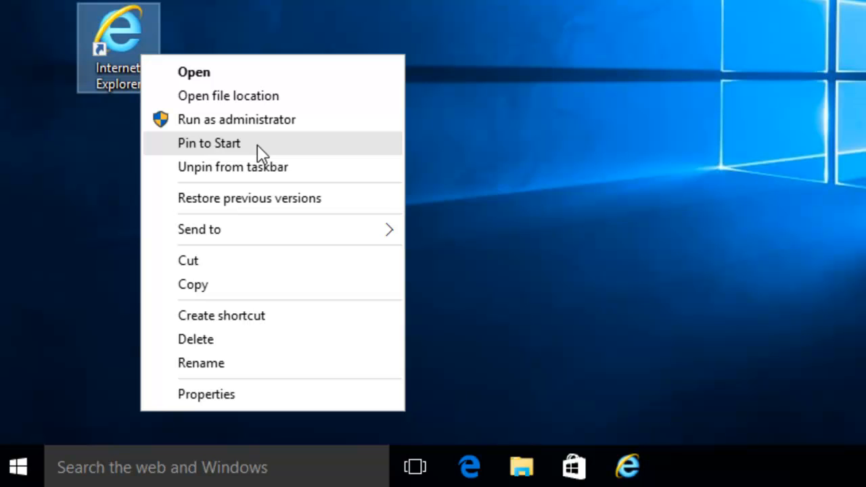
click(206, 226)
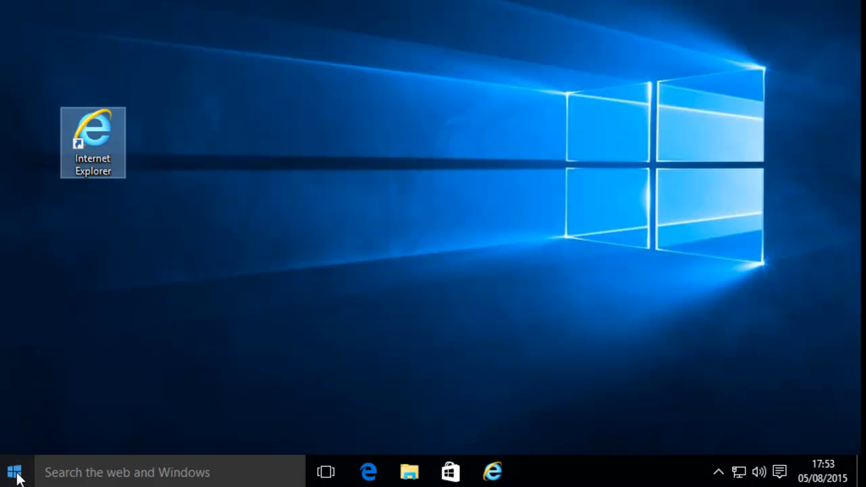
Show the Start menu with the new Internet Explorer tile among the pinned tiles.
click(15, 471)
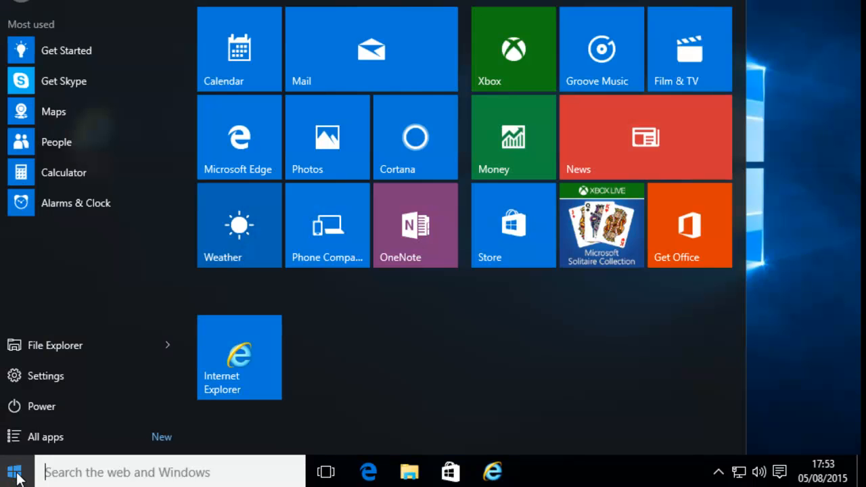
mouse_move(238, 357)
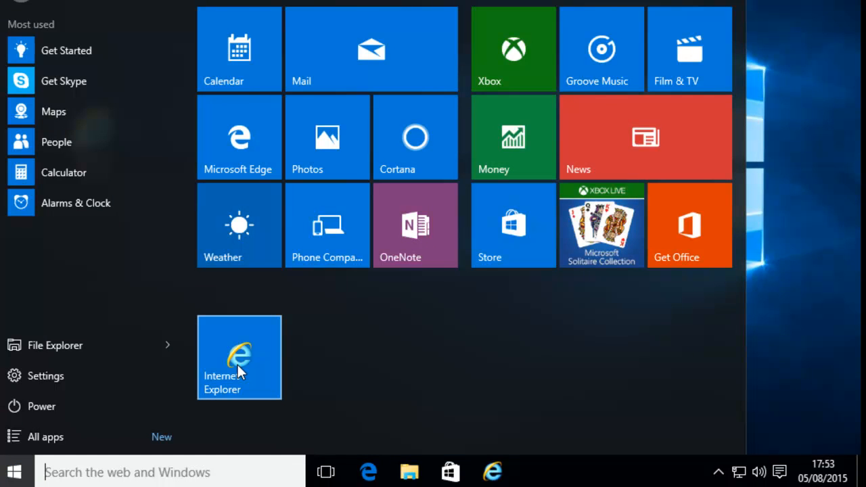
mouse_move(282, 360)
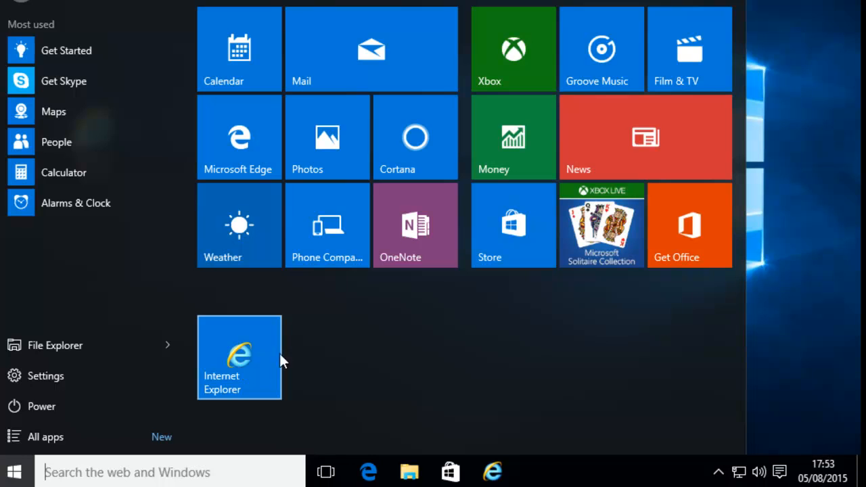
mouse_move(264, 344)
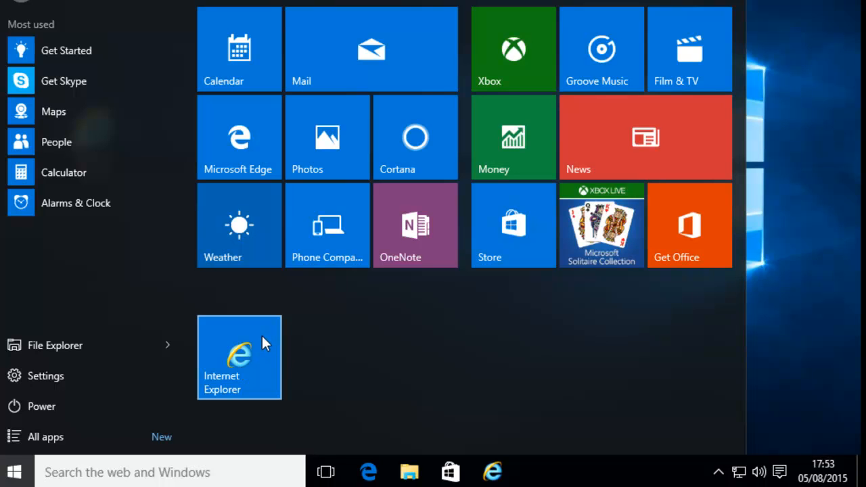